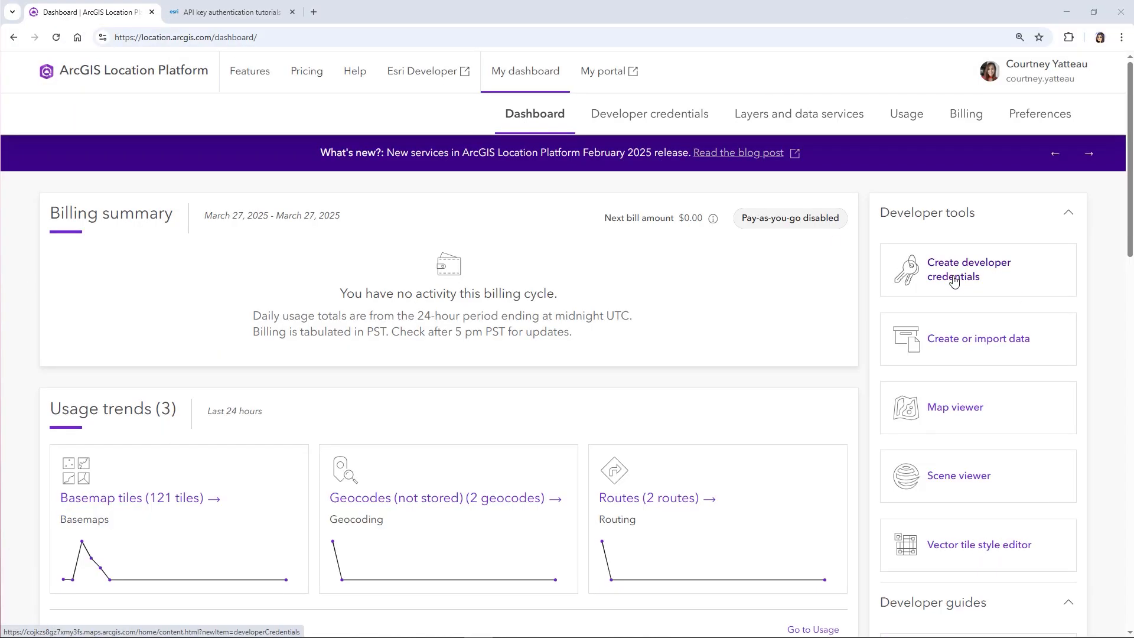
Step: Start Create developer credentials from the dashboard's Developer tools
click(953, 280)
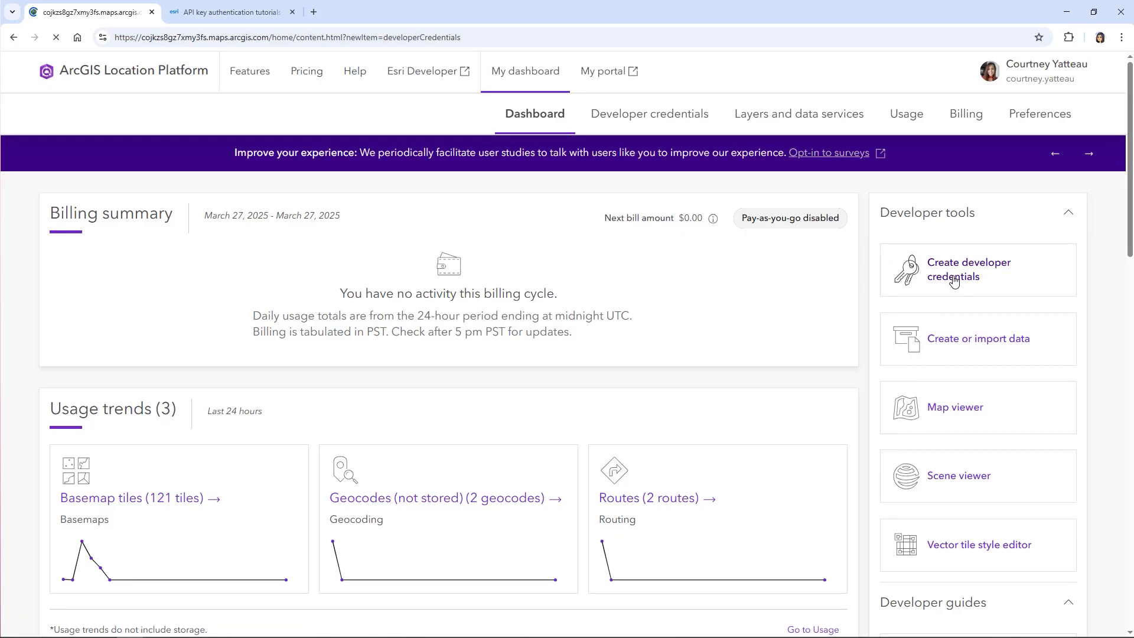
Step: Select 'API key credentials' as the credential type in the wizard
click(953, 269)
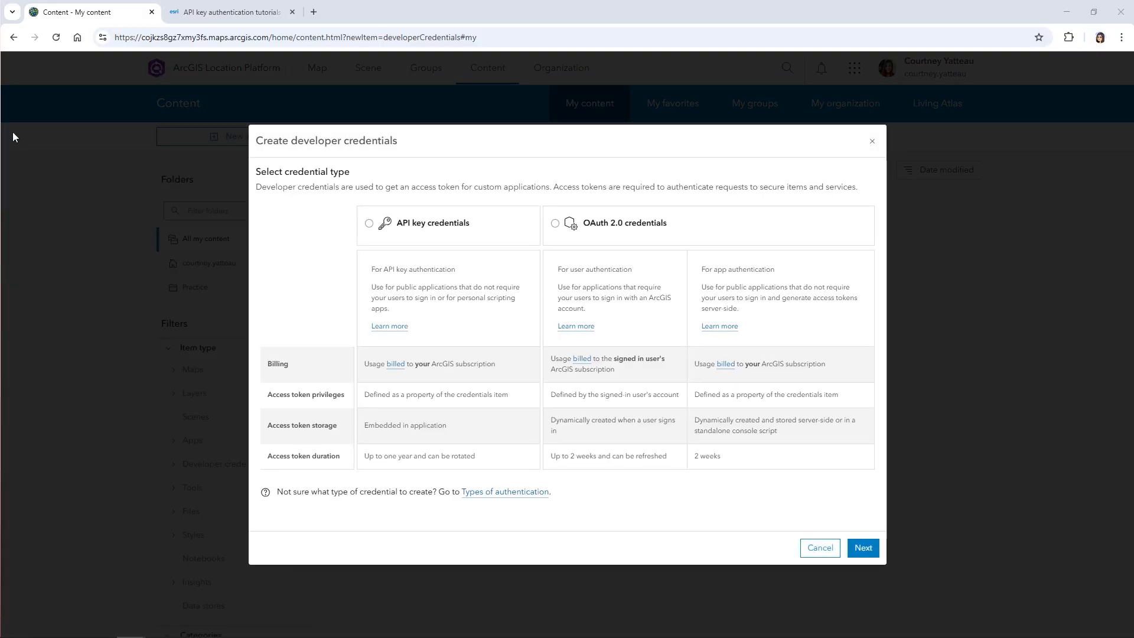
click(368, 222)
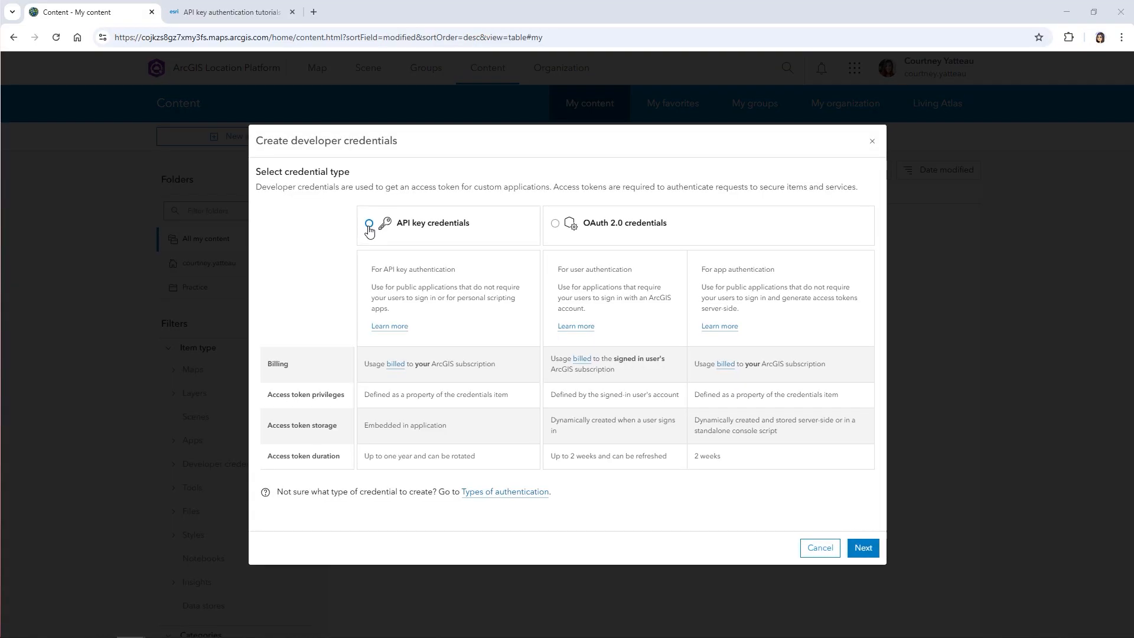
click(368, 223)
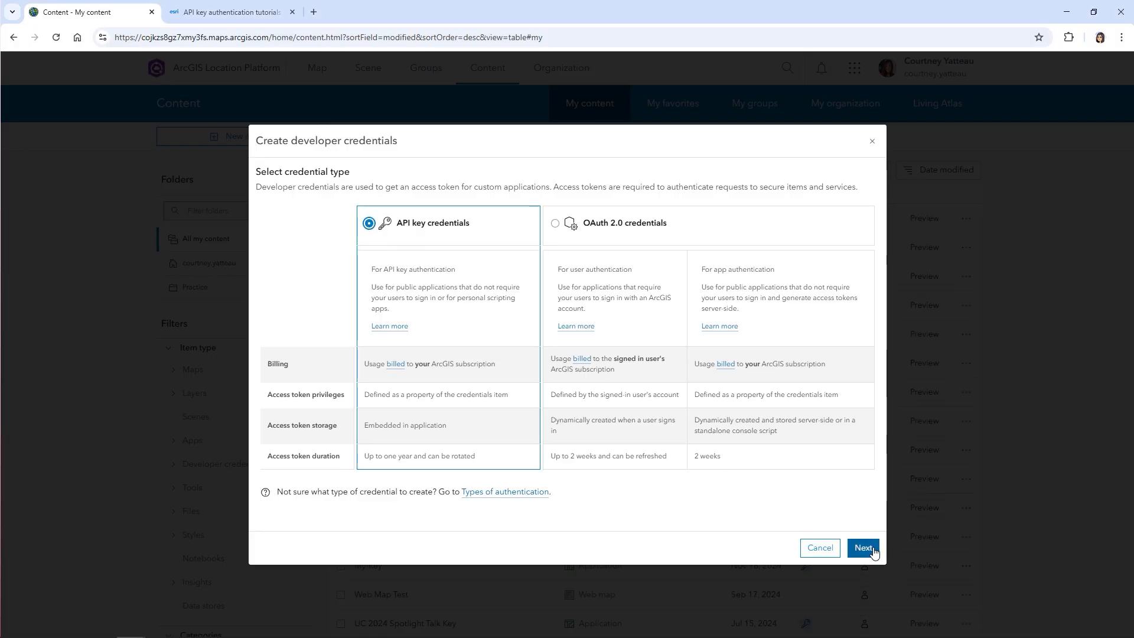
Step: Set the key's expiration date to August 15, 2025, leaving Referrer URLs blank
click(862, 547)
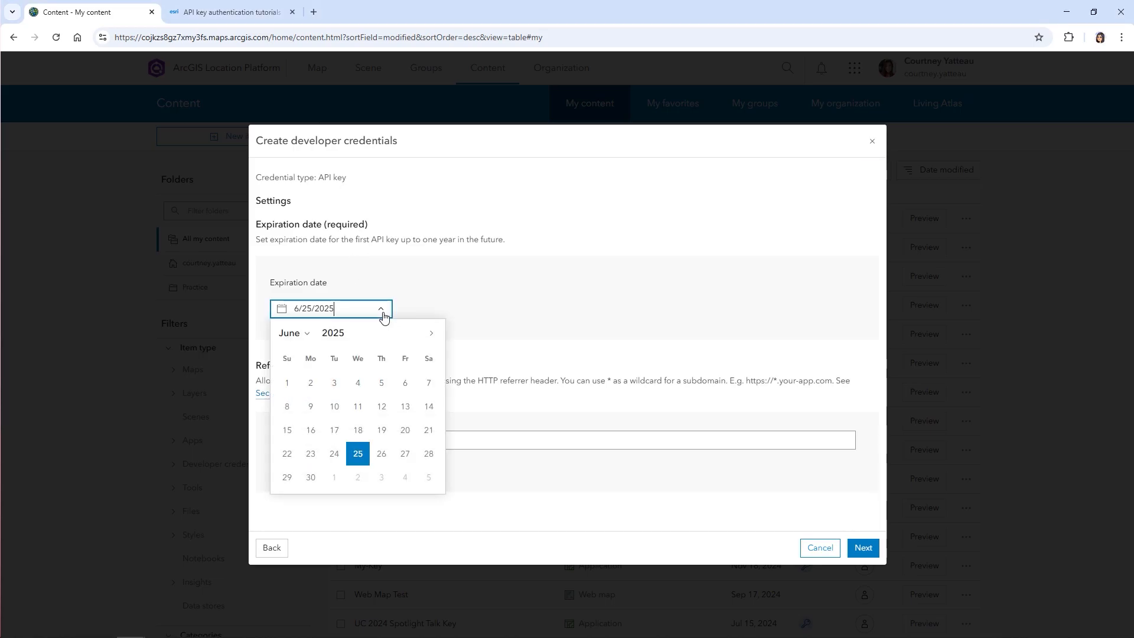
click(431, 333)
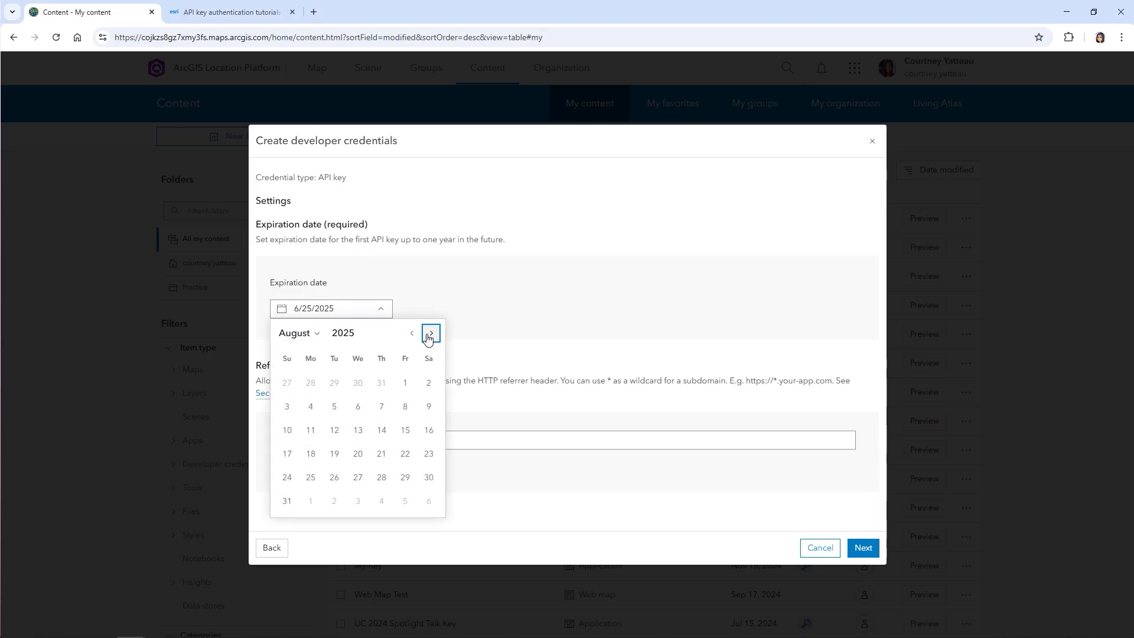
click(405, 430)
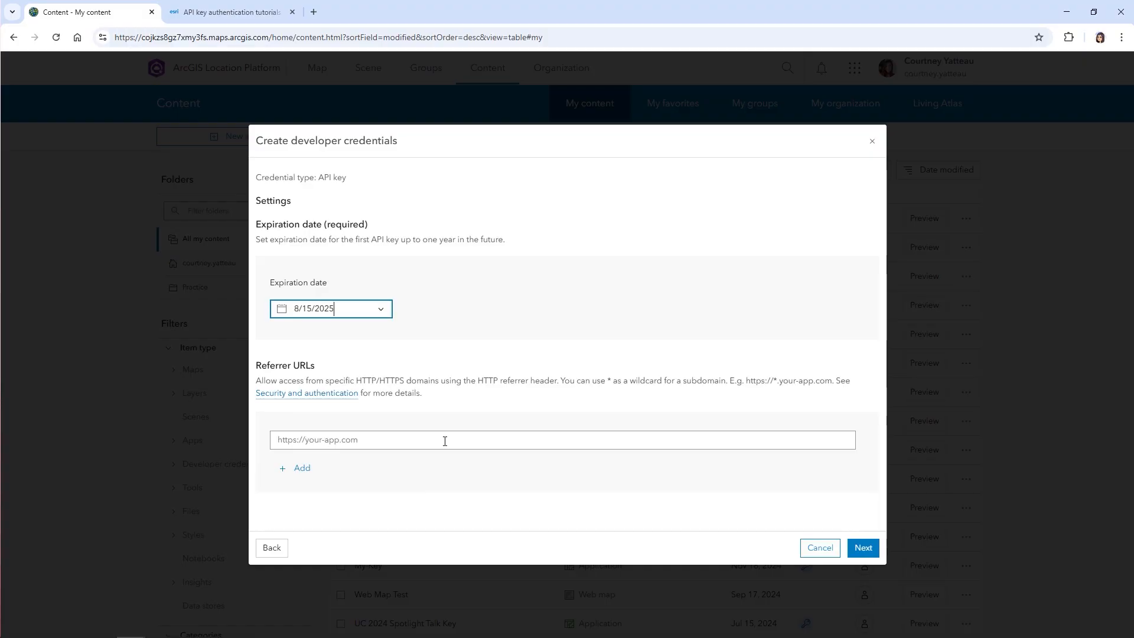
mouse_move(755, 505)
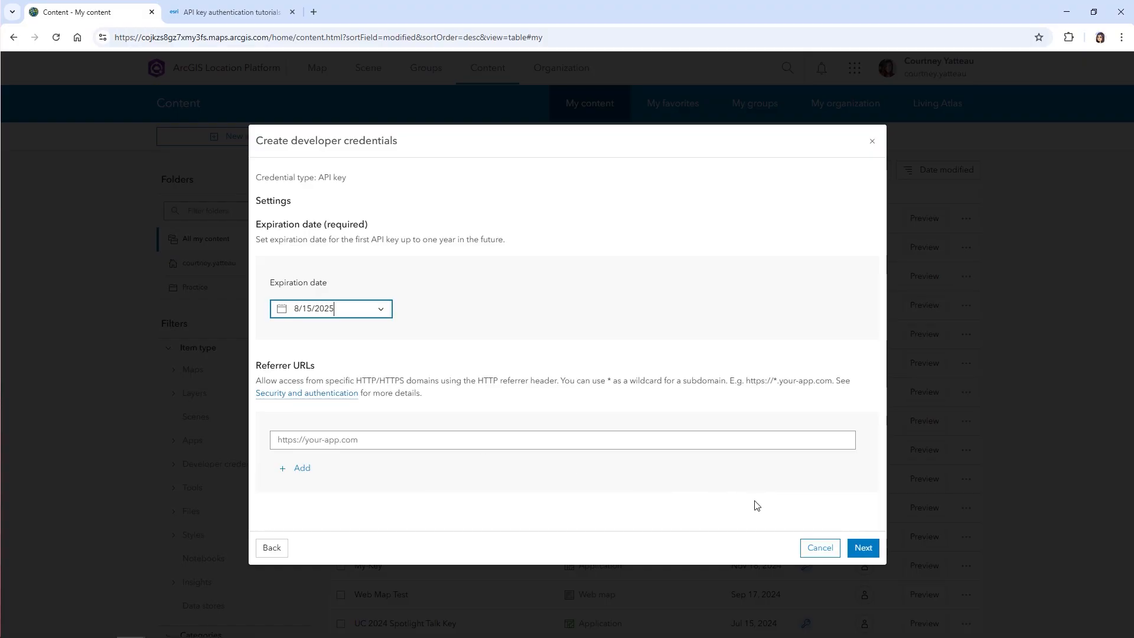
mouse_move(263, 366)
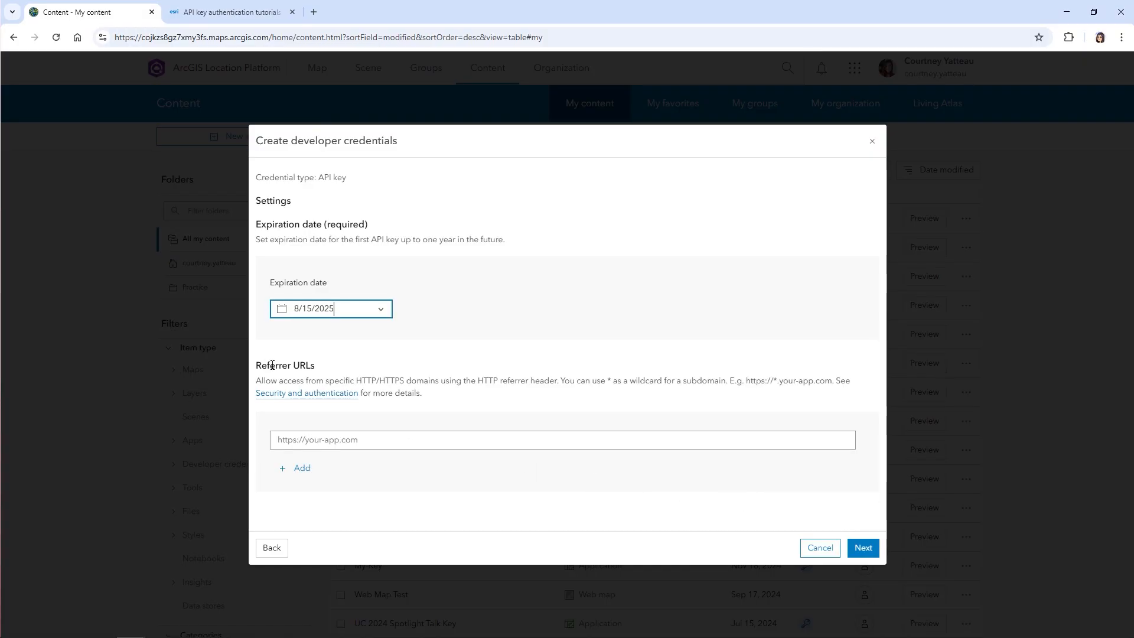
double_click(285, 365)
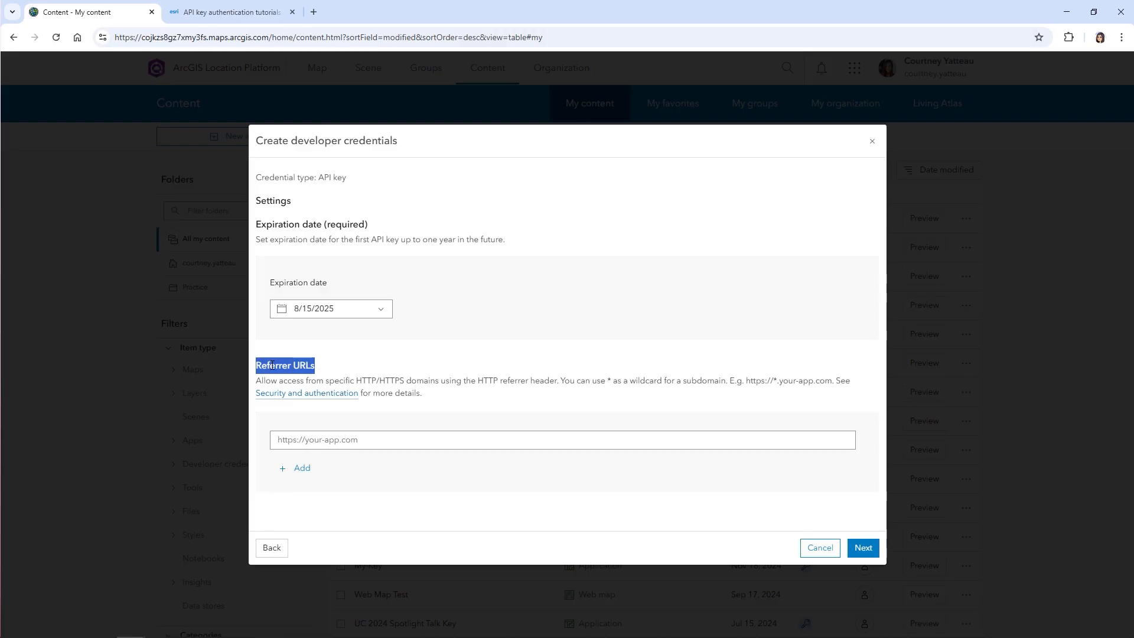
mouse_move(322, 430)
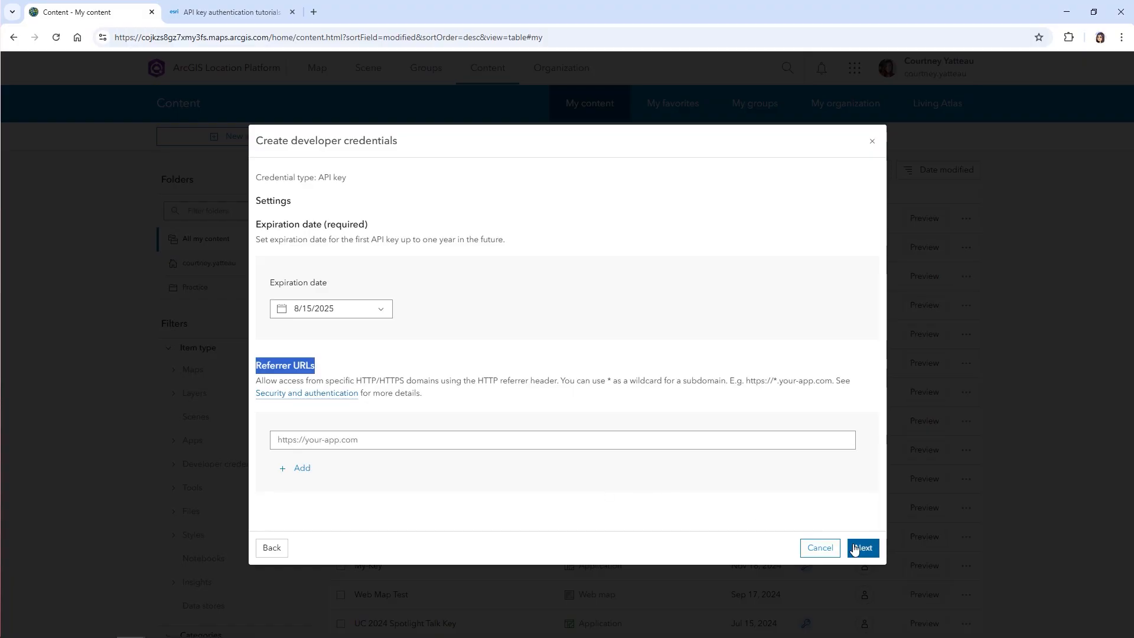
Step: Grant Basemaps and Routing location-service privileges, then move on to the item access step
click(863, 547)
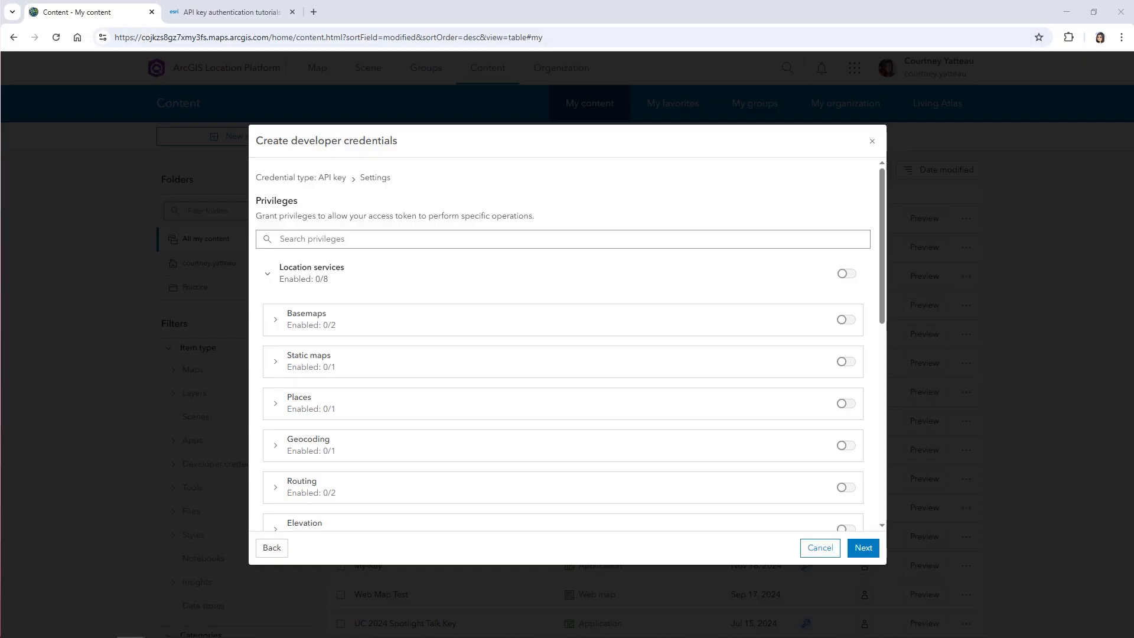
click(847, 273)
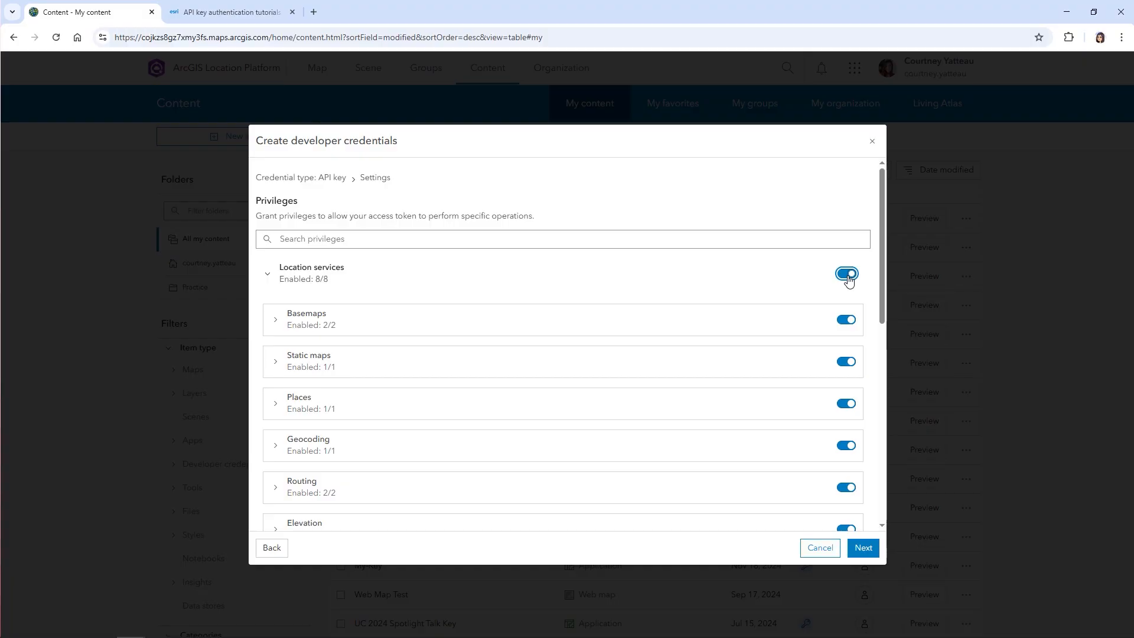
click(846, 274)
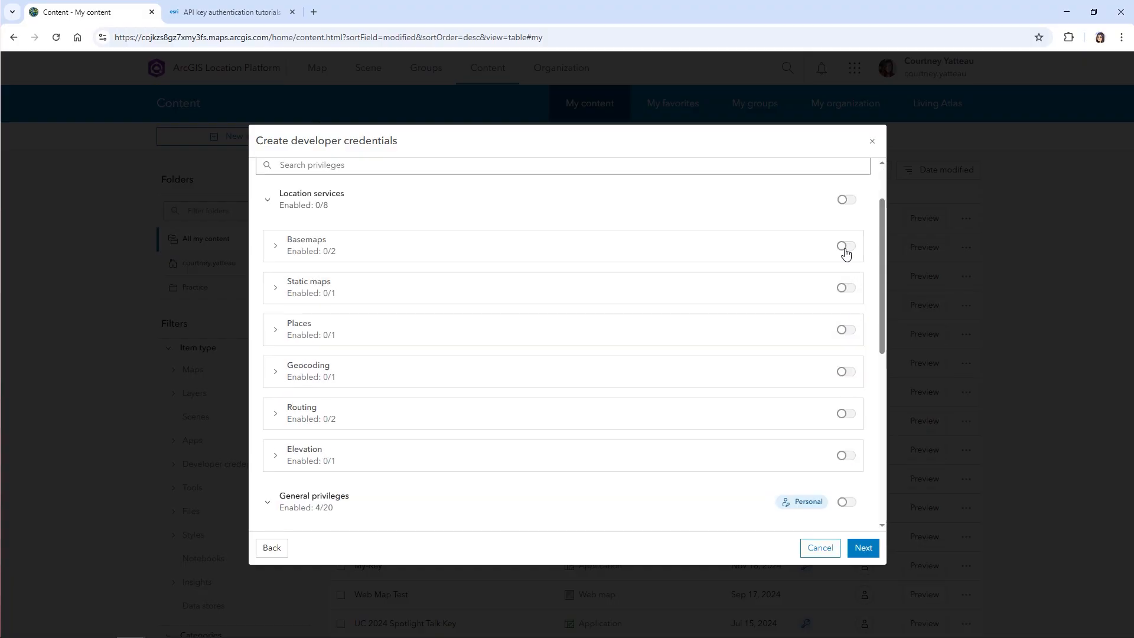
click(842, 245)
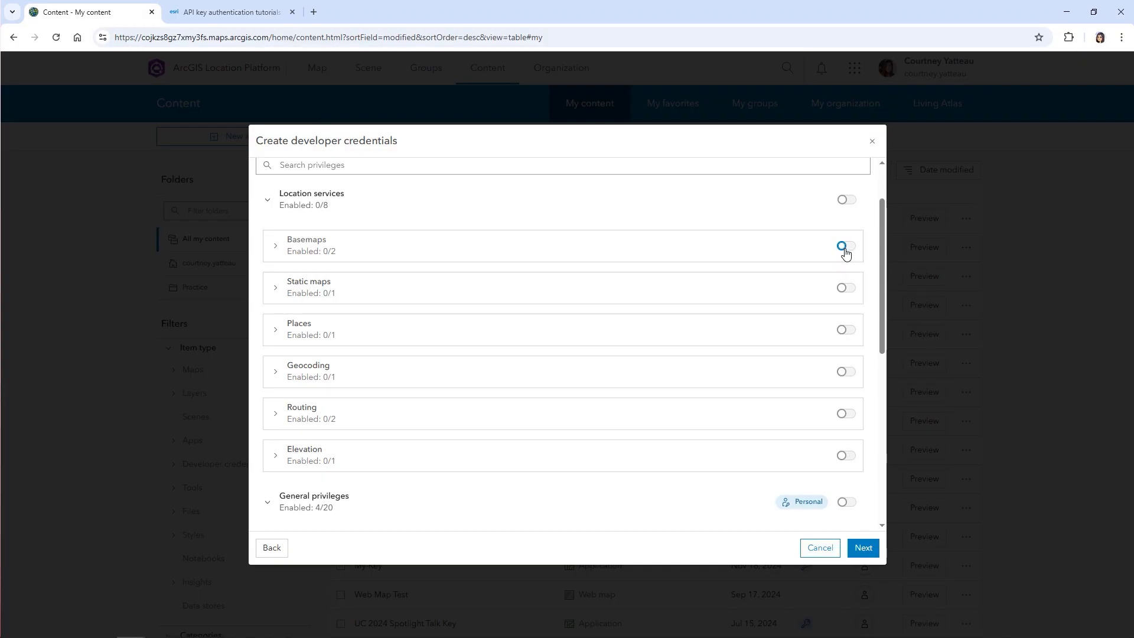
click(845, 246)
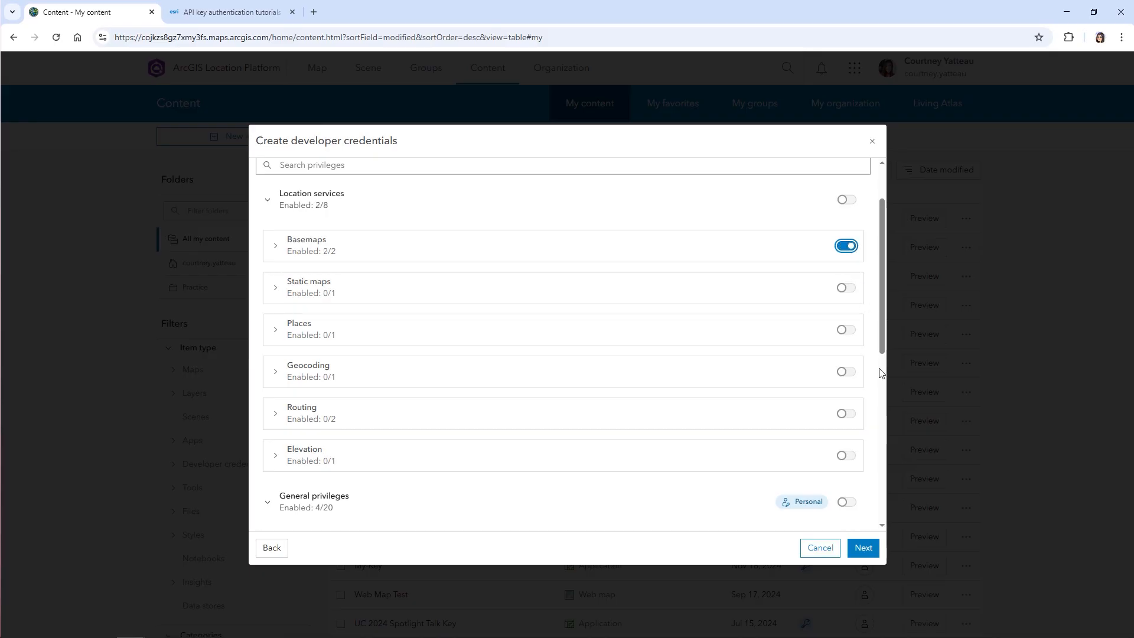
click(274, 245)
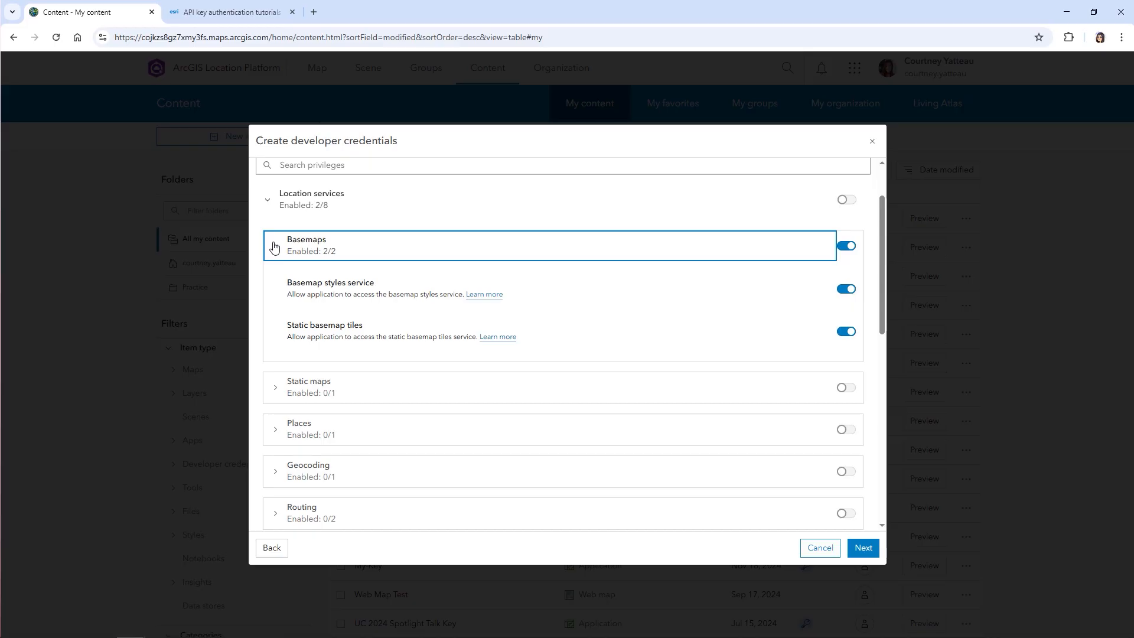
click(846, 413)
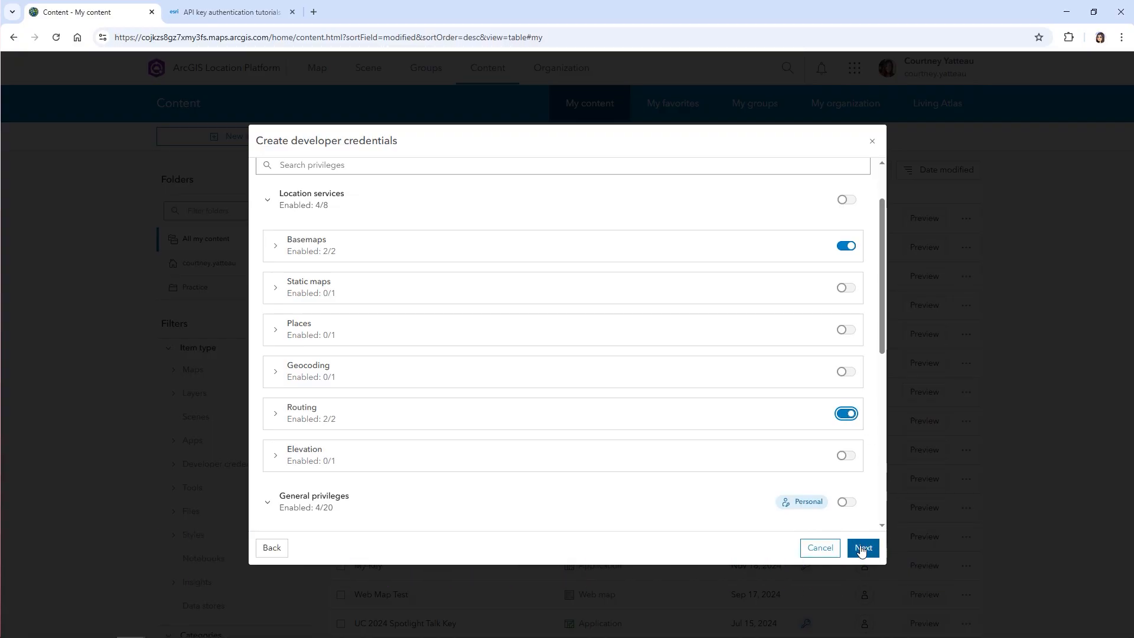
click(863, 547)
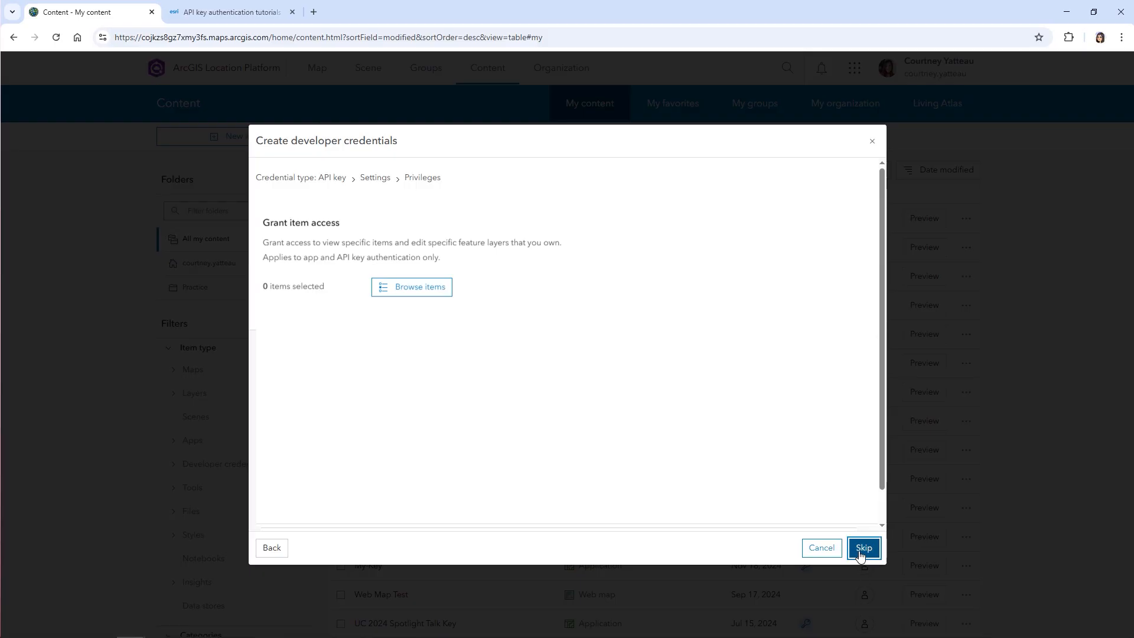
Step: Skip item access; enter title My-Routing-Key, tag 'routing', summary 'A key for my new routing app.'
click(864, 547)
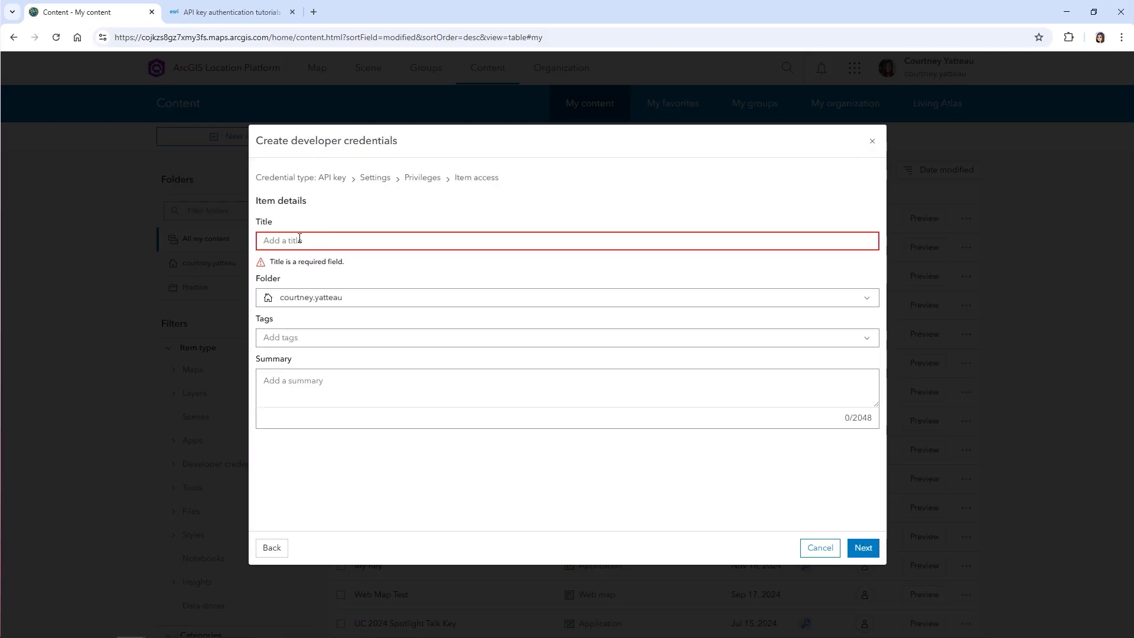
text(My-Routing-Key)
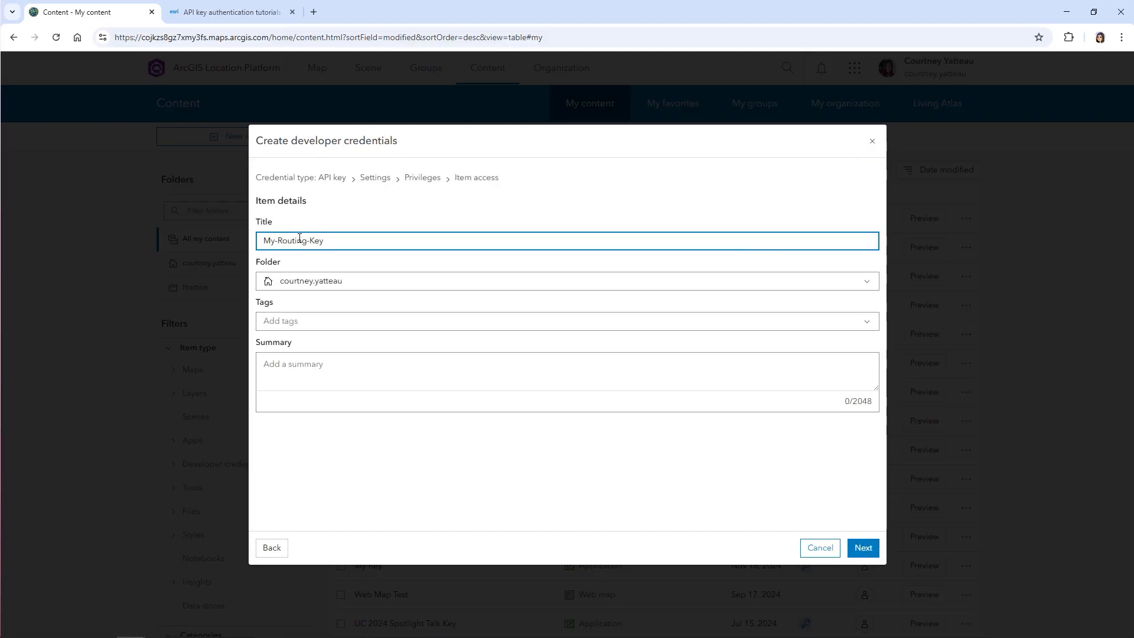
text(routing)
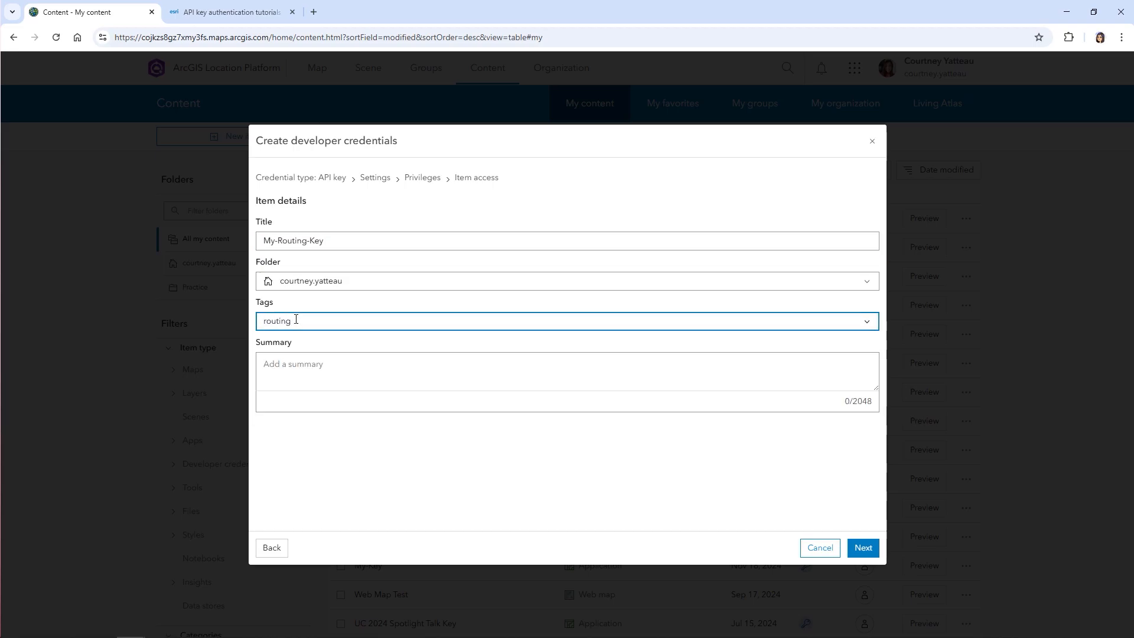
text(A key for my)
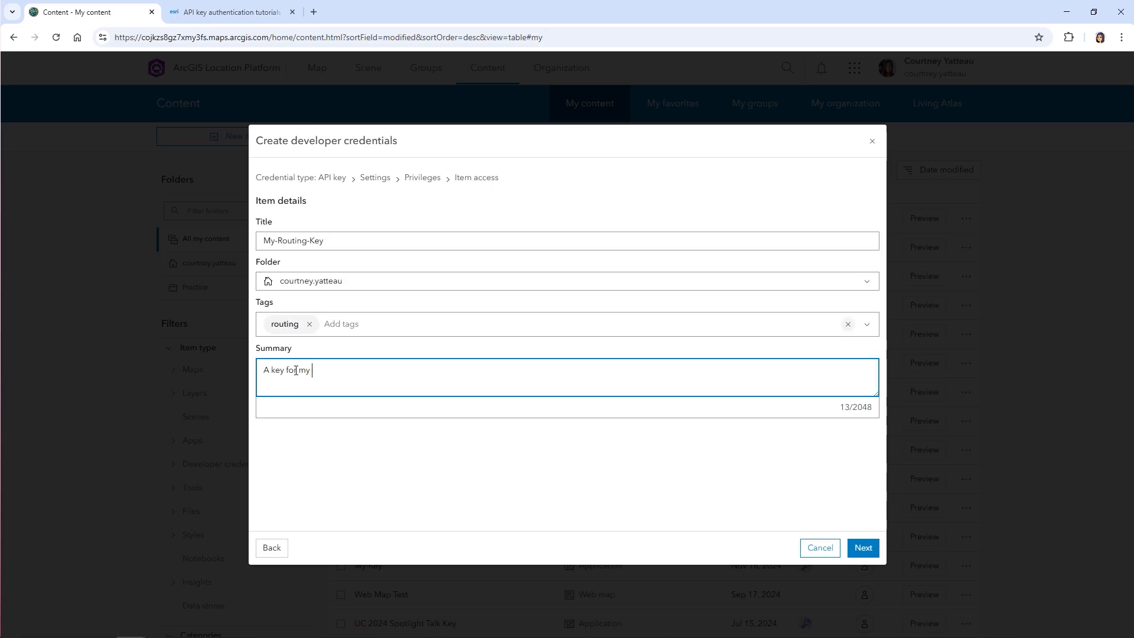
text(new routing app.)
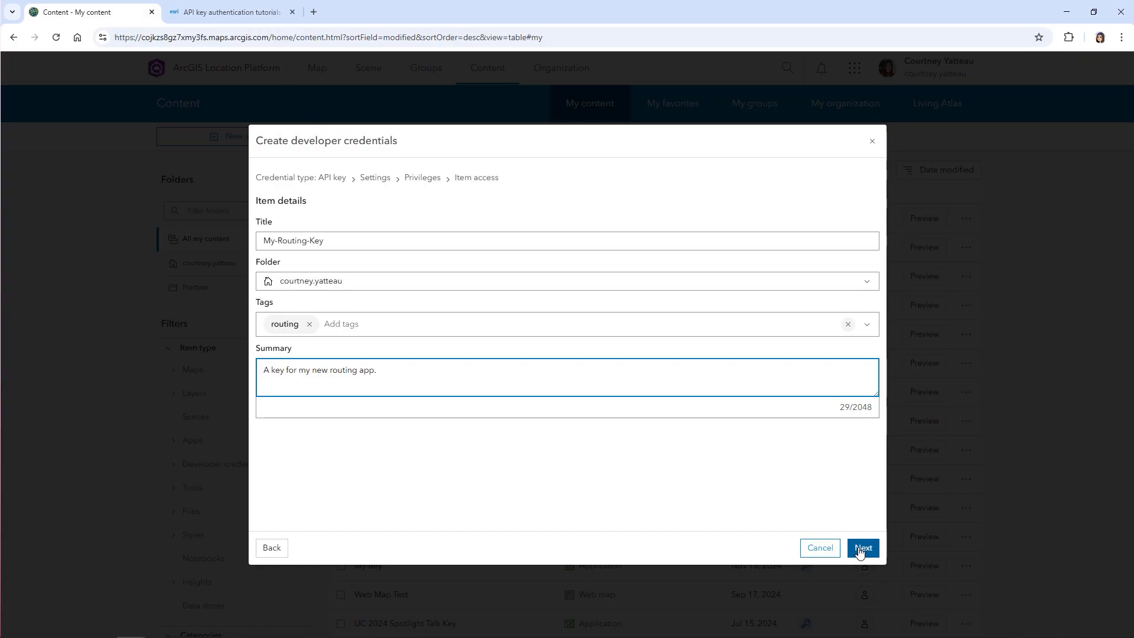
click(863, 547)
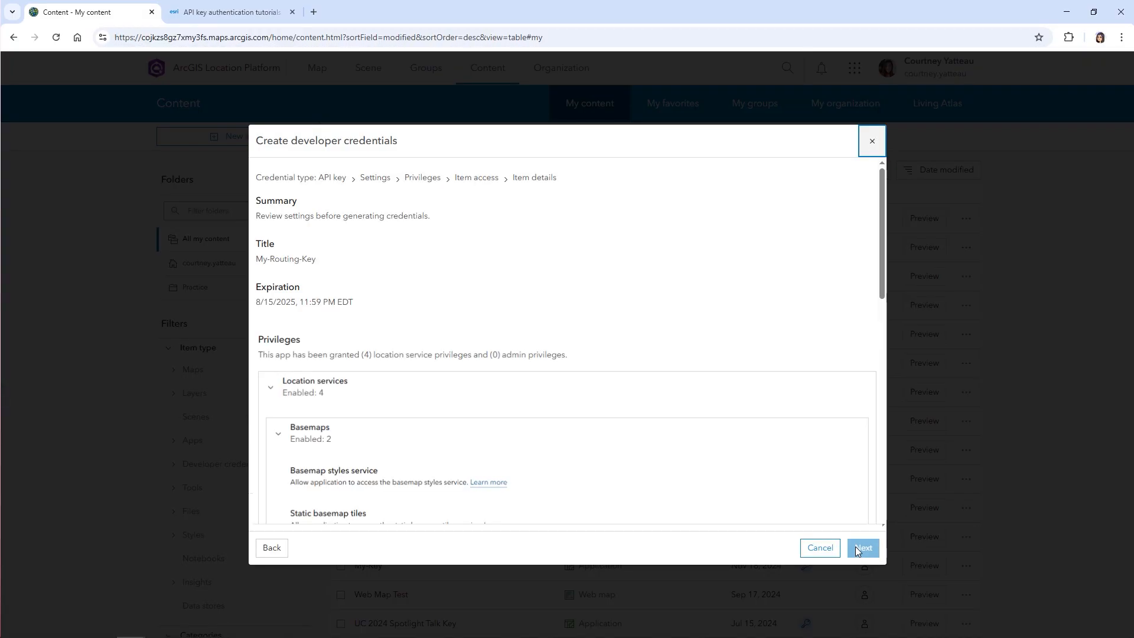
click(863, 547)
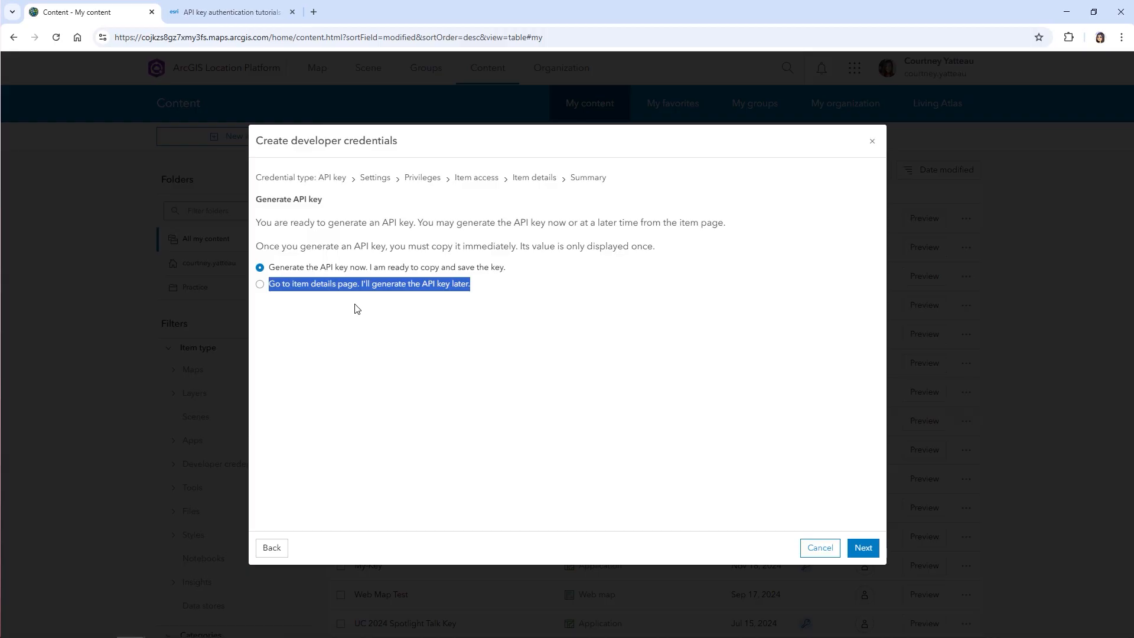
mouse_move(343, 309)
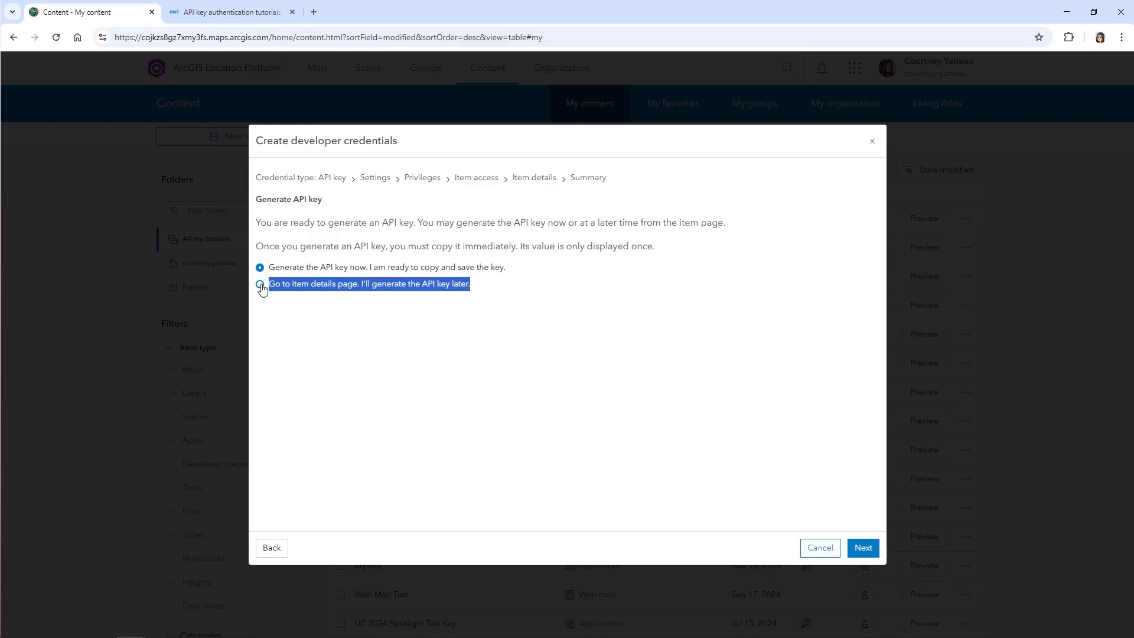
Step: Register My-Routing-Key via the item details page and generate its API key
click(260, 284)
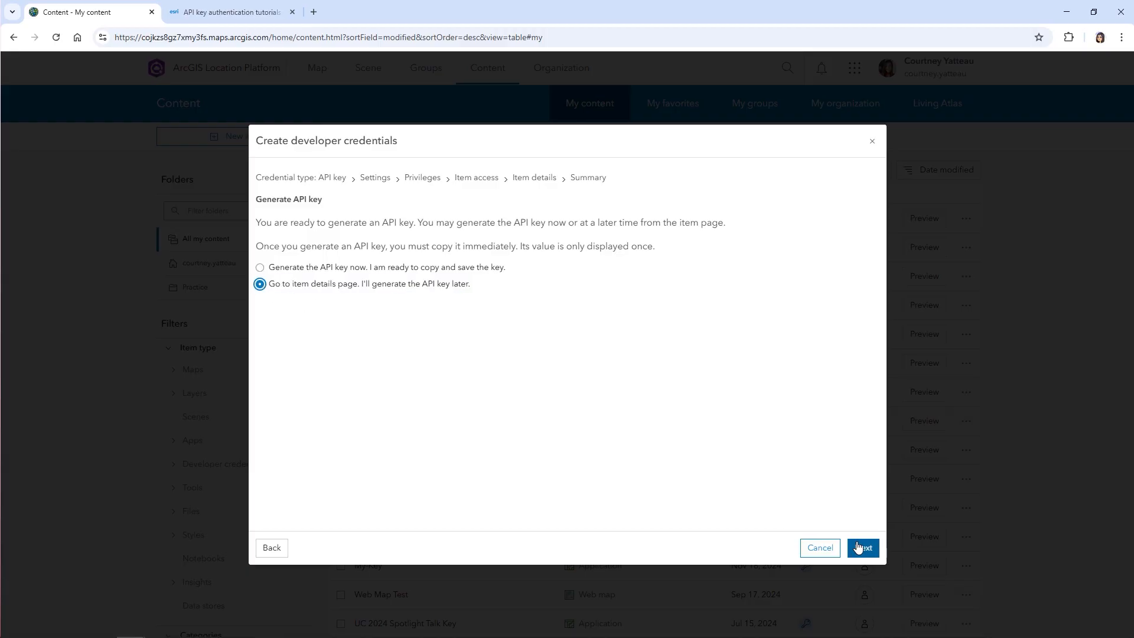
click(862, 547)
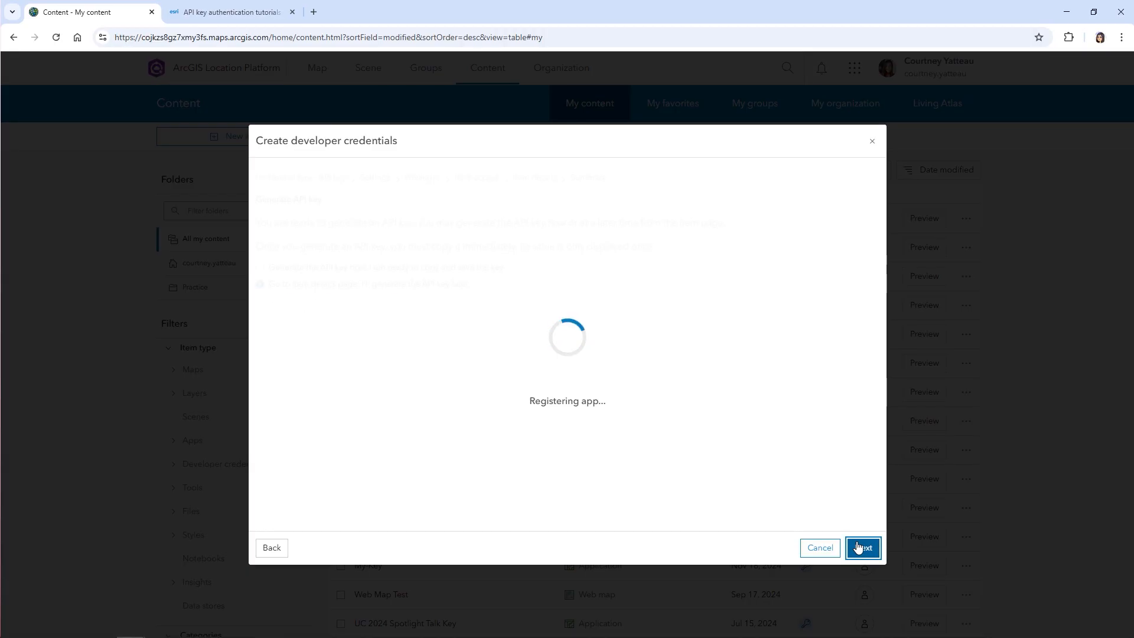
click(862, 547)
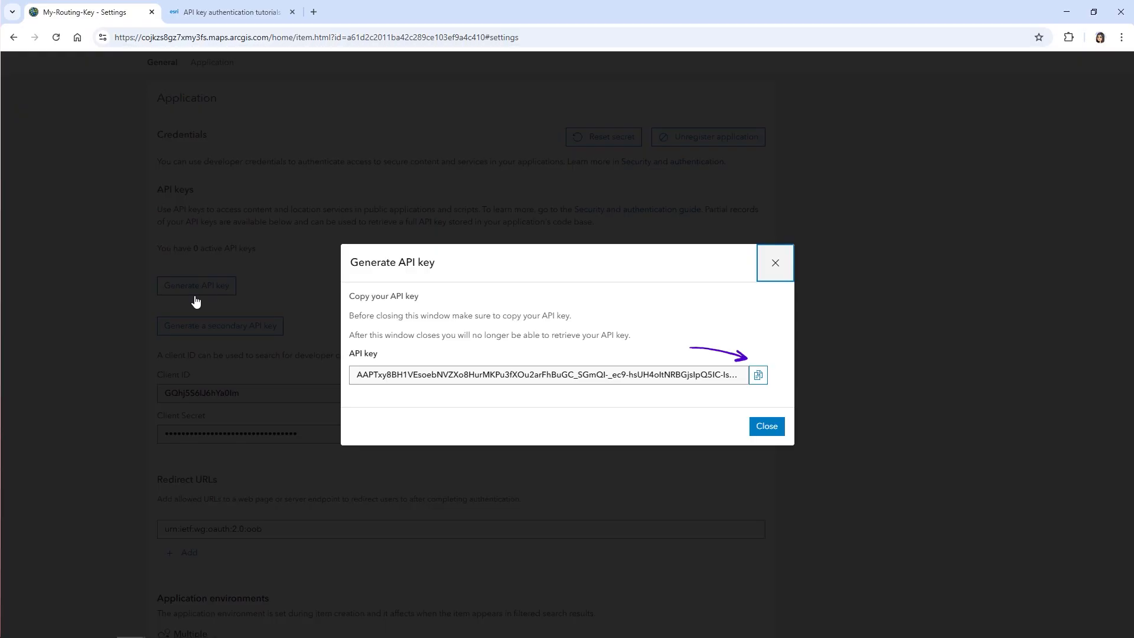
Step: Copy the API key and open the JavaScript Maps SDK routing tutorial solution in CodePen
click(236, 12)
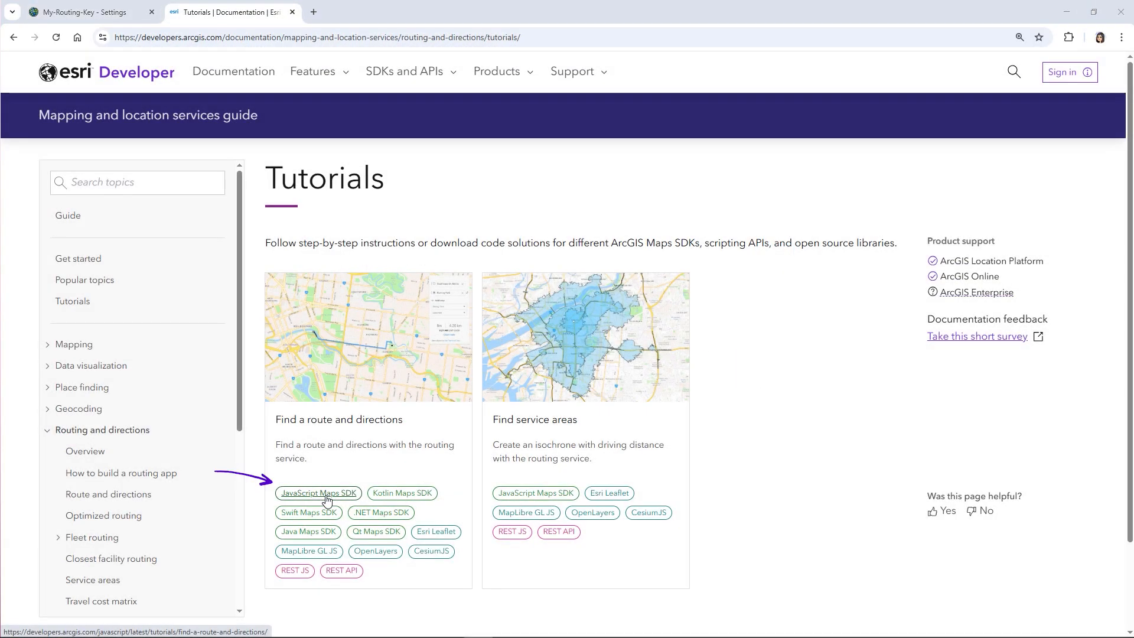
click(318, 492)
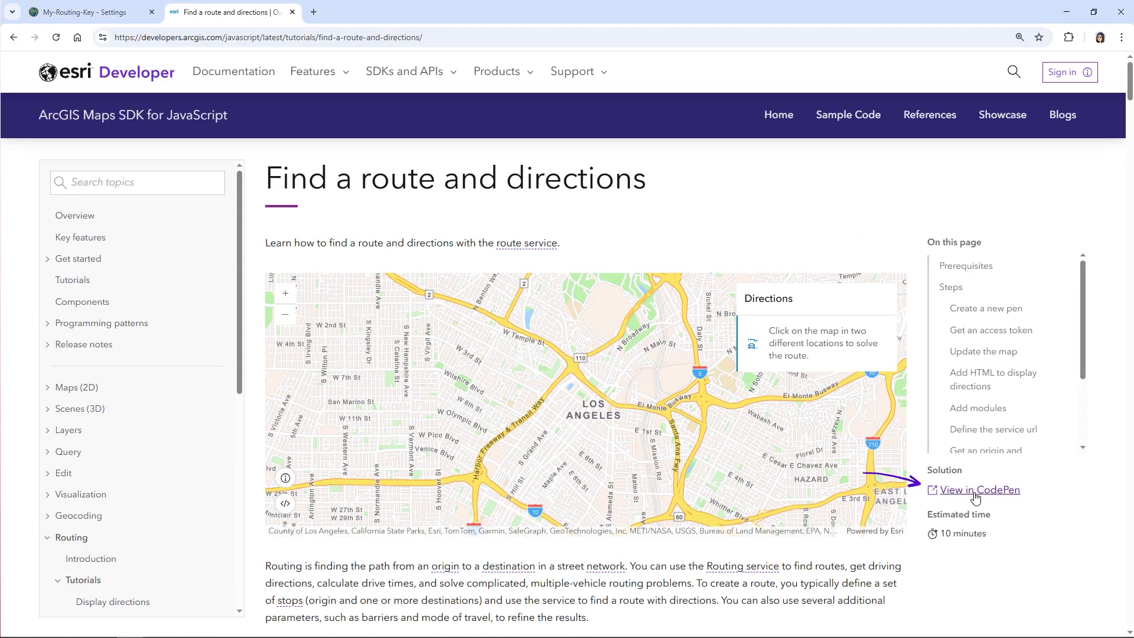
click(979, 489)
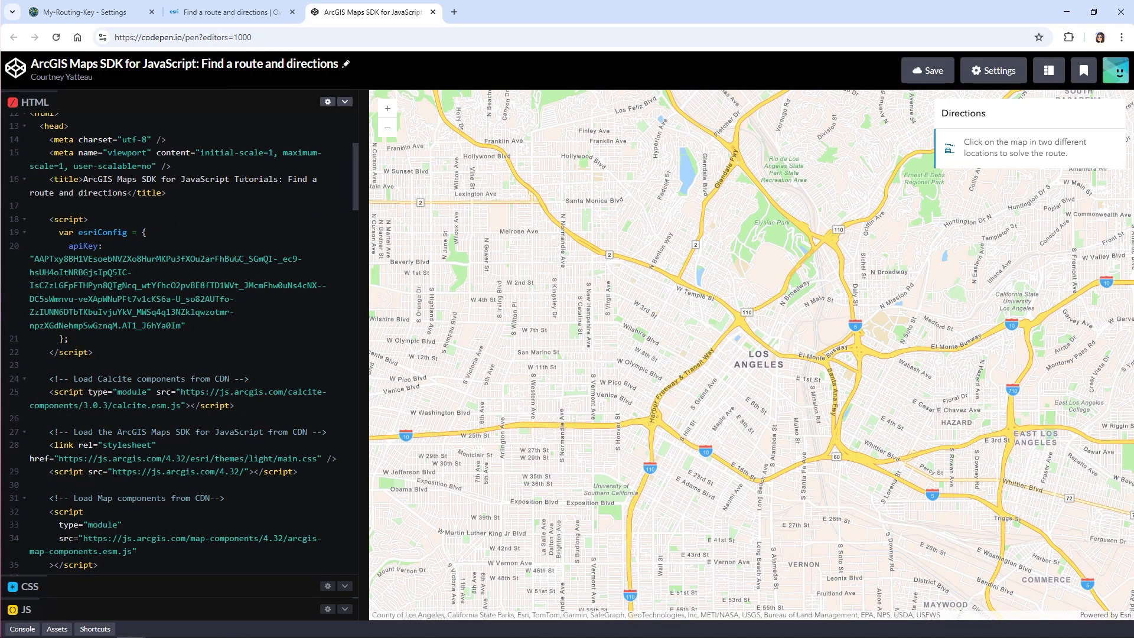
mouse_move(572, 404)
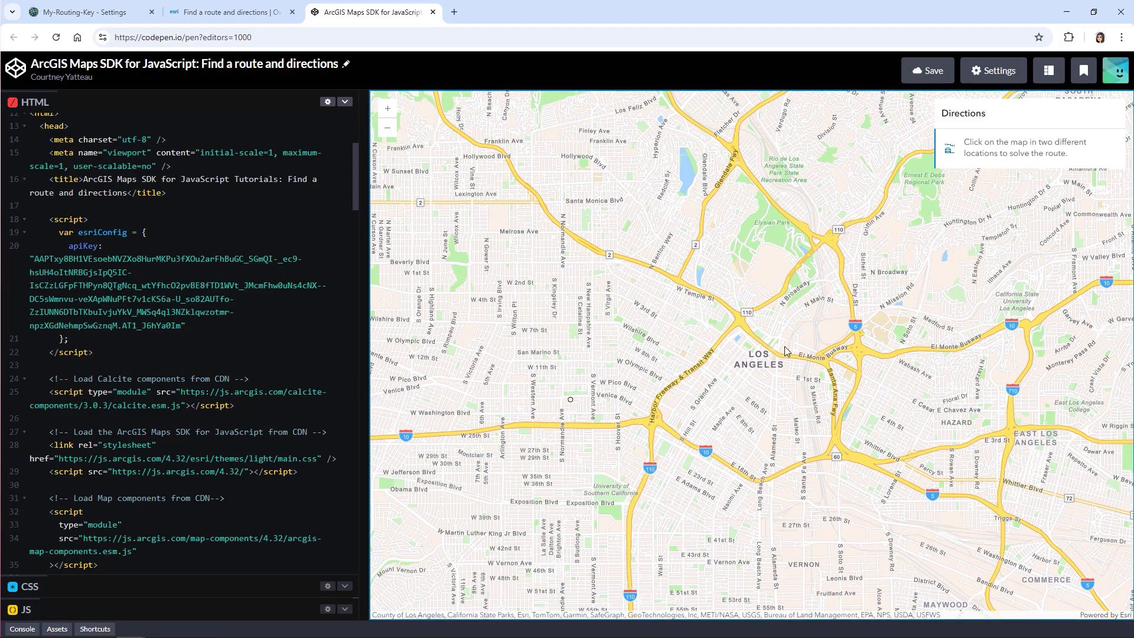
Step: Click a stop on the Los Angeles map to solve a route with turn-by-turn directions
click(783, 347)
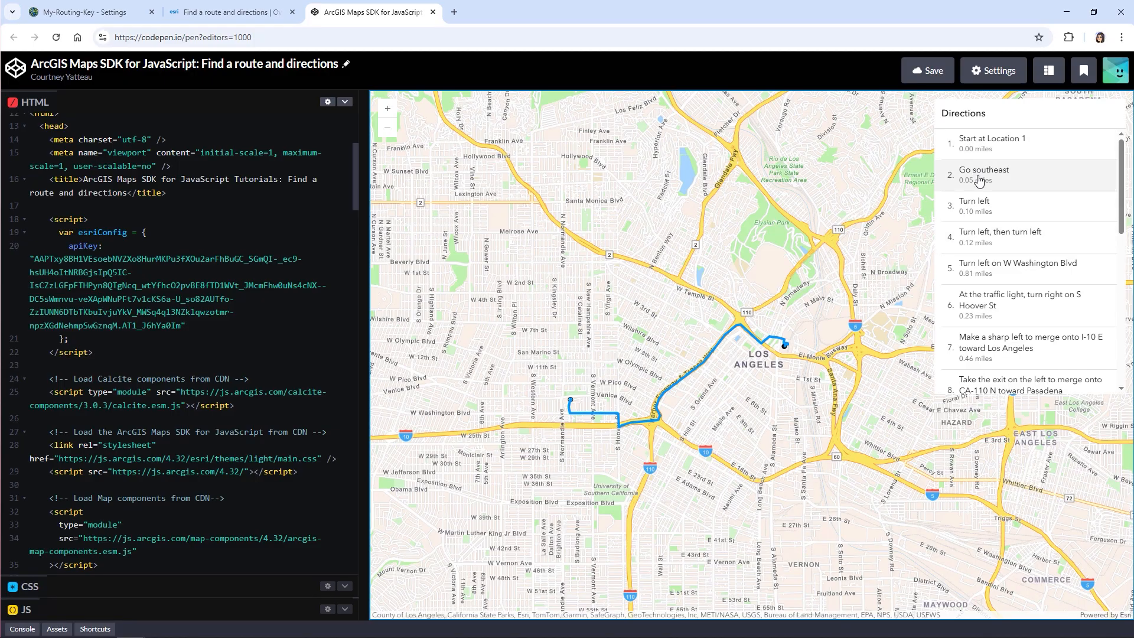
mouse_move(1011, 255)
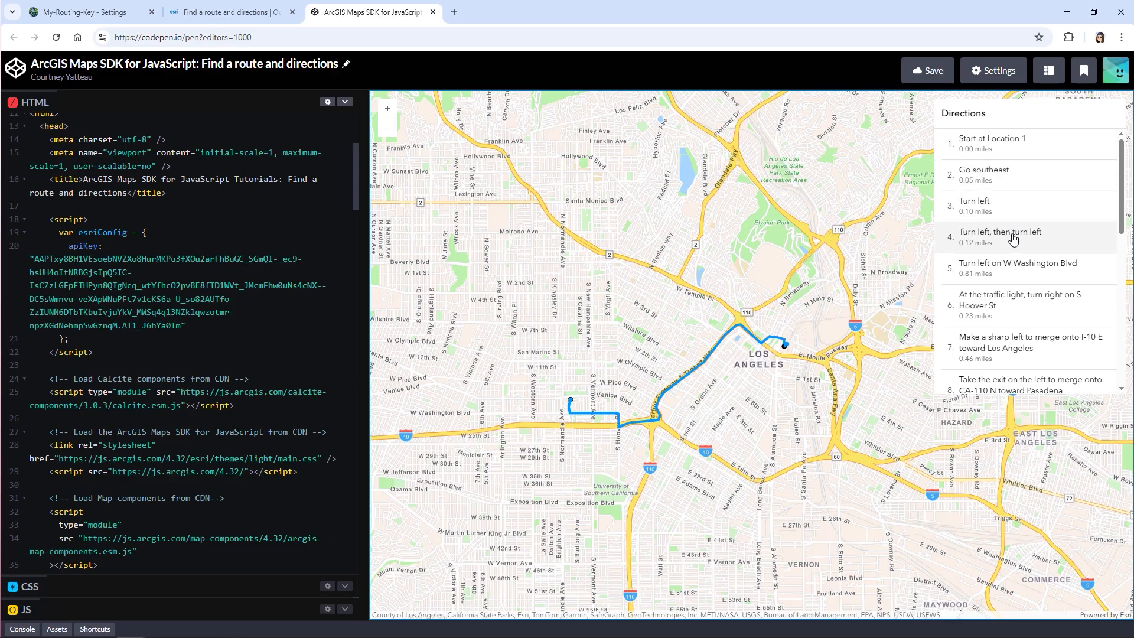